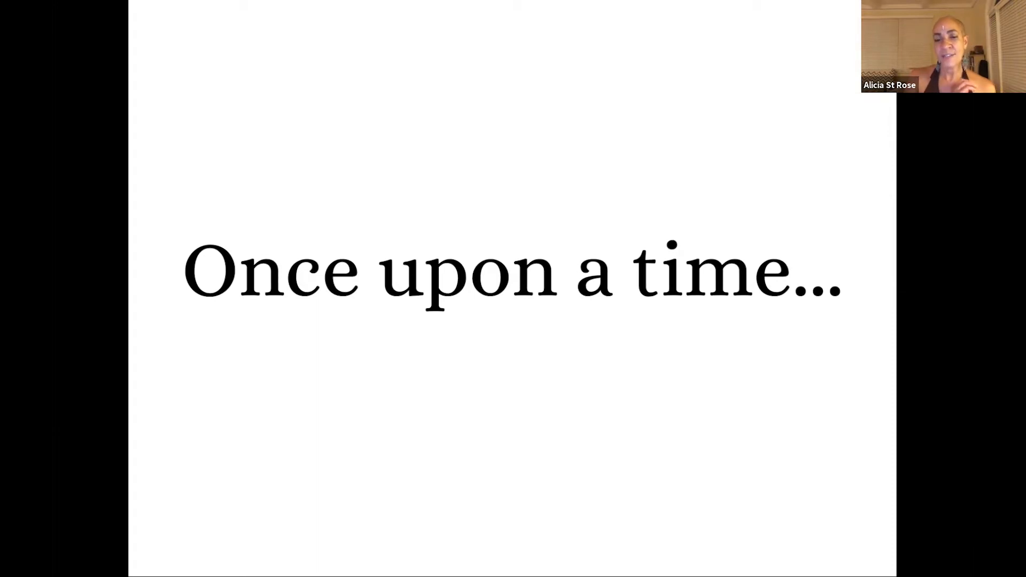
# Close OfficeTime's five-minutes-away prompt to uncover the 'Sensitivity to other's needs.' slide
pyautogui.press('right')
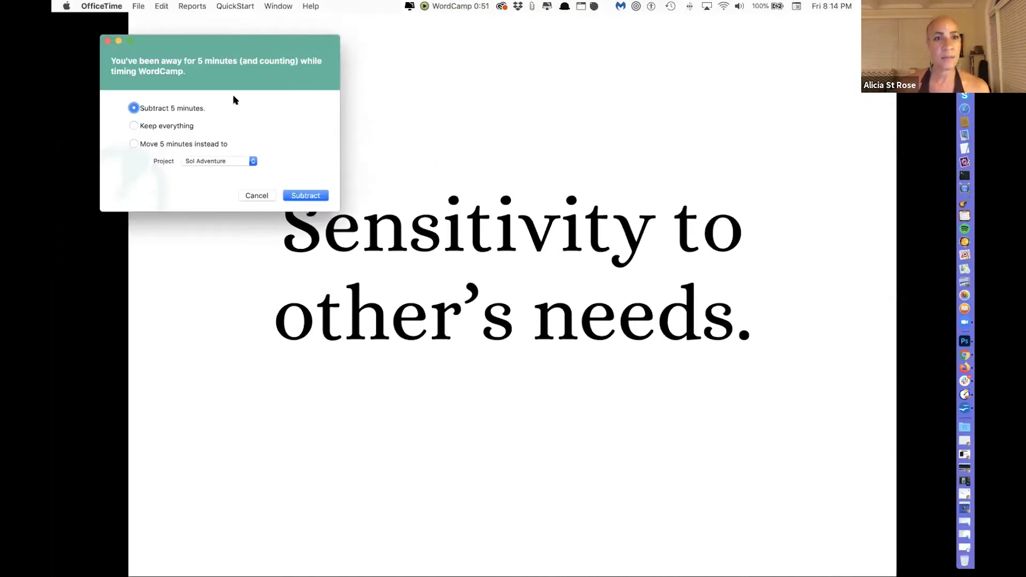
pyautogui.click(305, 195)
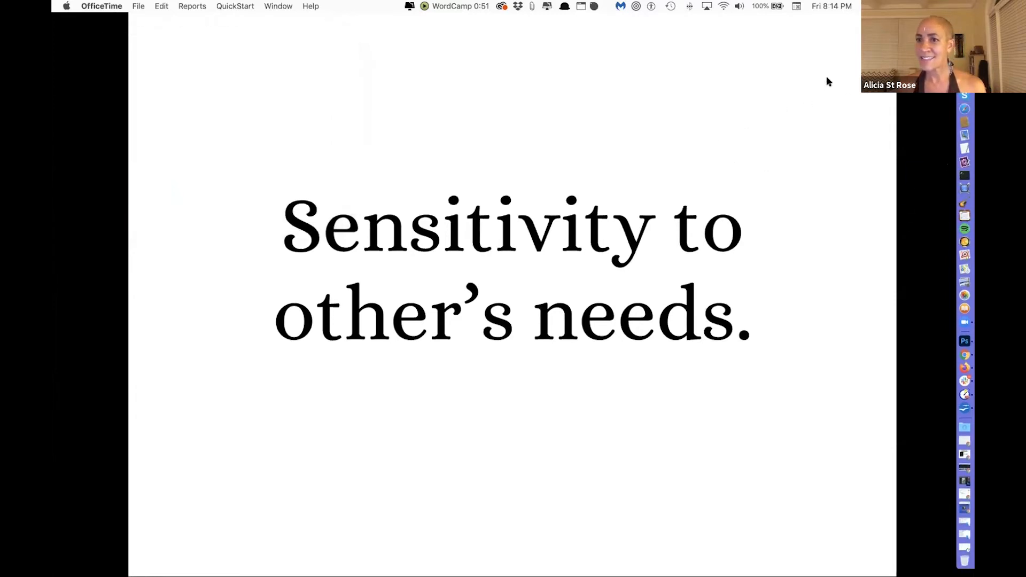
pyautogui.moveTo(661, 117)
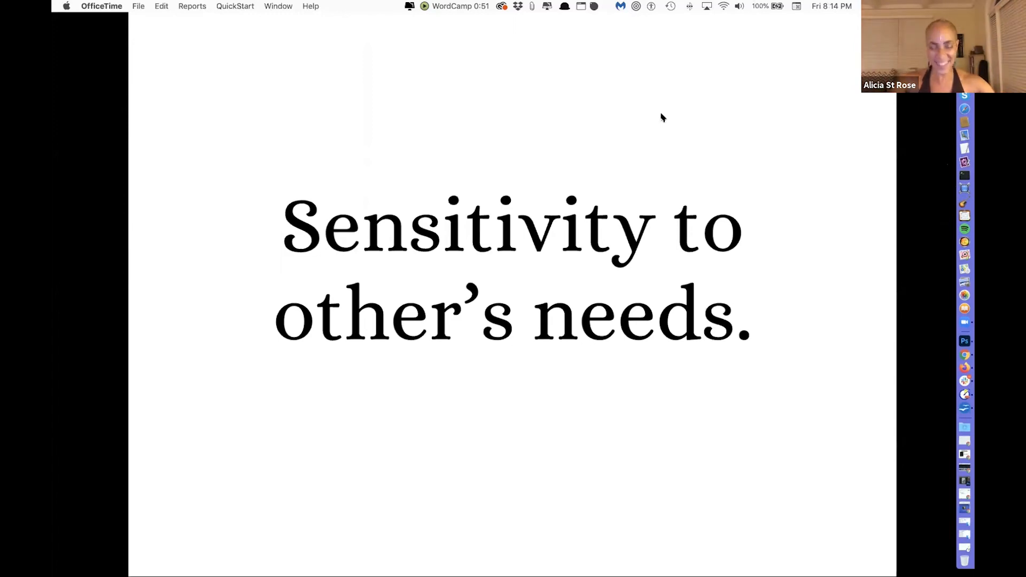
pyautogui.moveTo(647, 87)
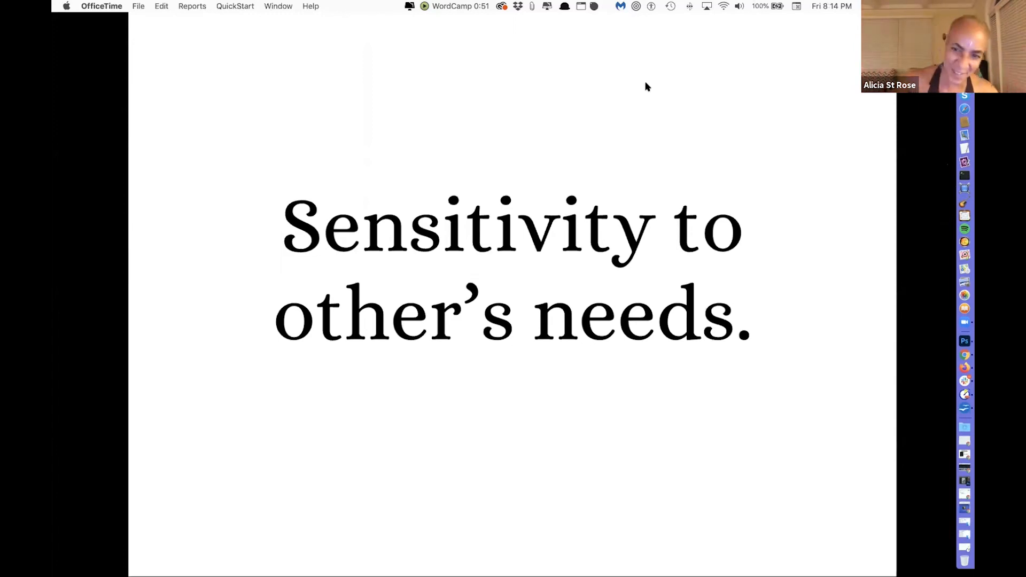
pyautogui.moveTo(838, 43)
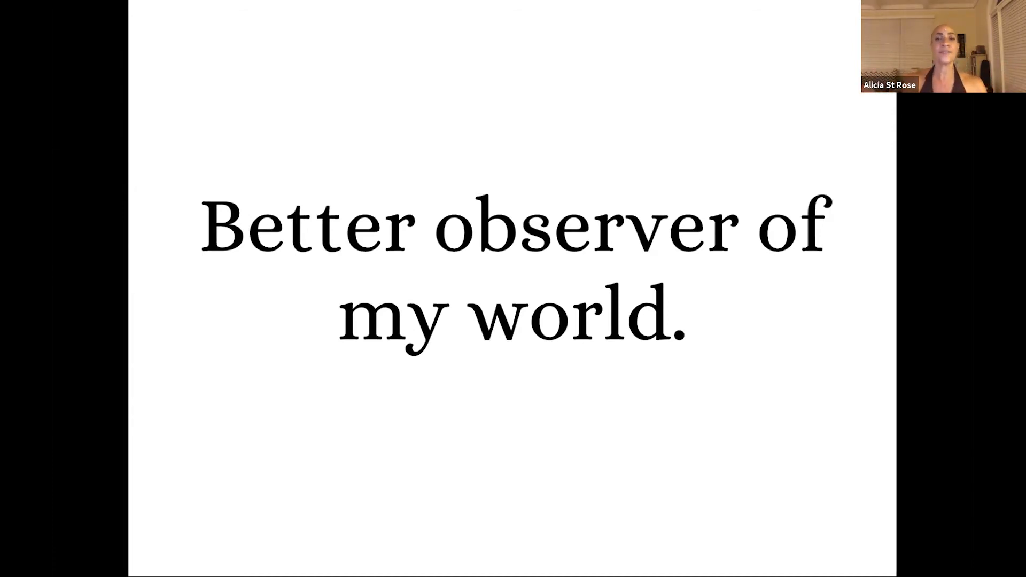
# Advance the slideshow to the next slide, 'Better observer of my world.'
pyautogui.press('right')
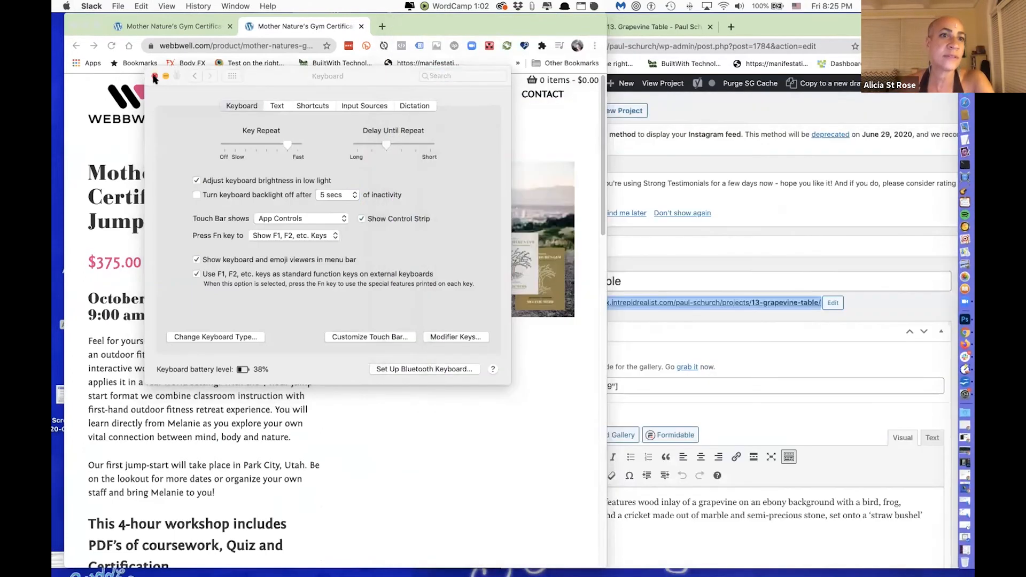
# Close the Keyboard settings window and bring up the WebbWell Mother Nature's Gym Chrome tab
pyautogui.click(155, 76)
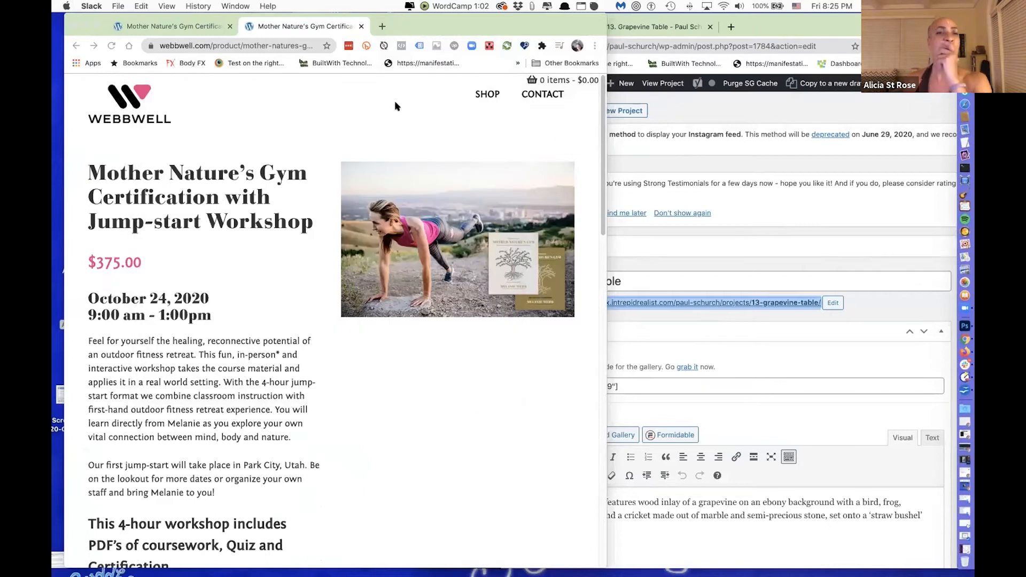
pyautogui.click(301, 27)
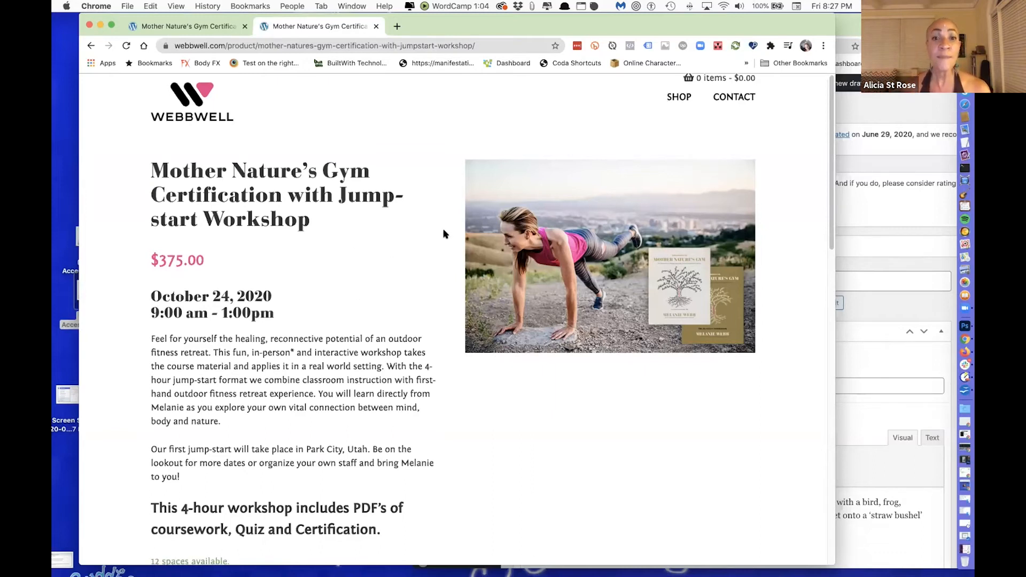
pyautogui.scroll(-3)
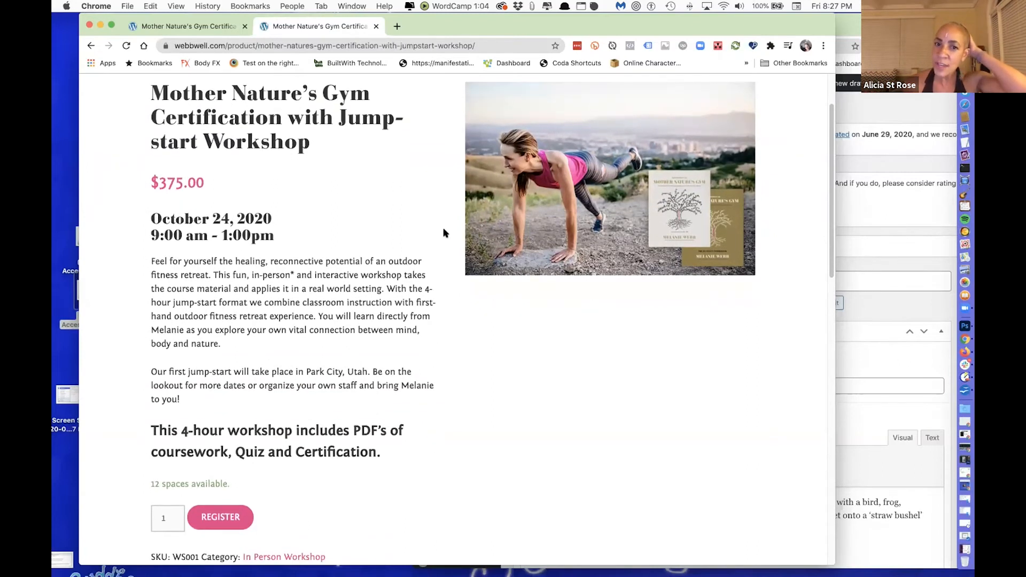
pyautogui.scroll(-3)
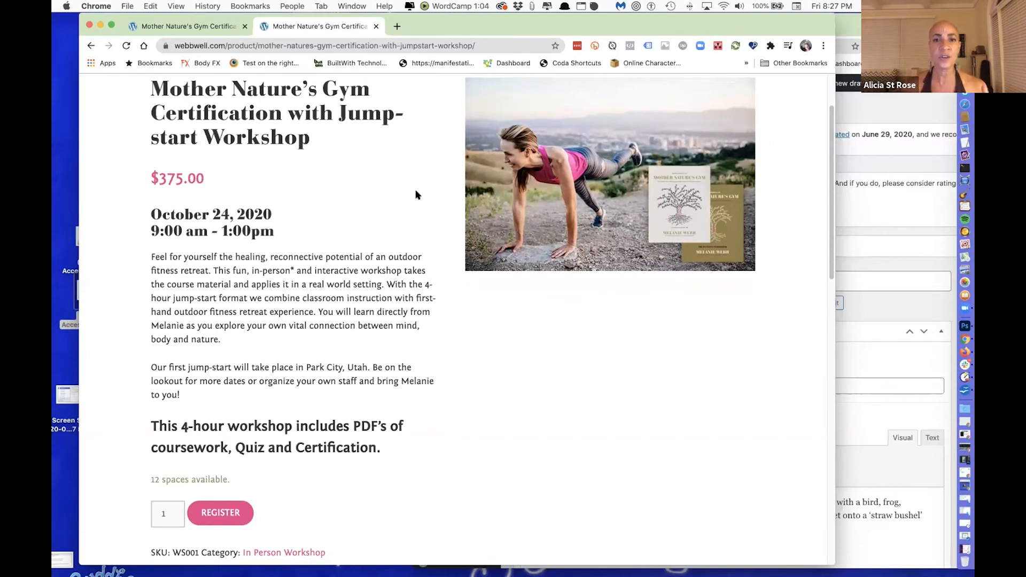
pyautogui.moveTo(447, 205)
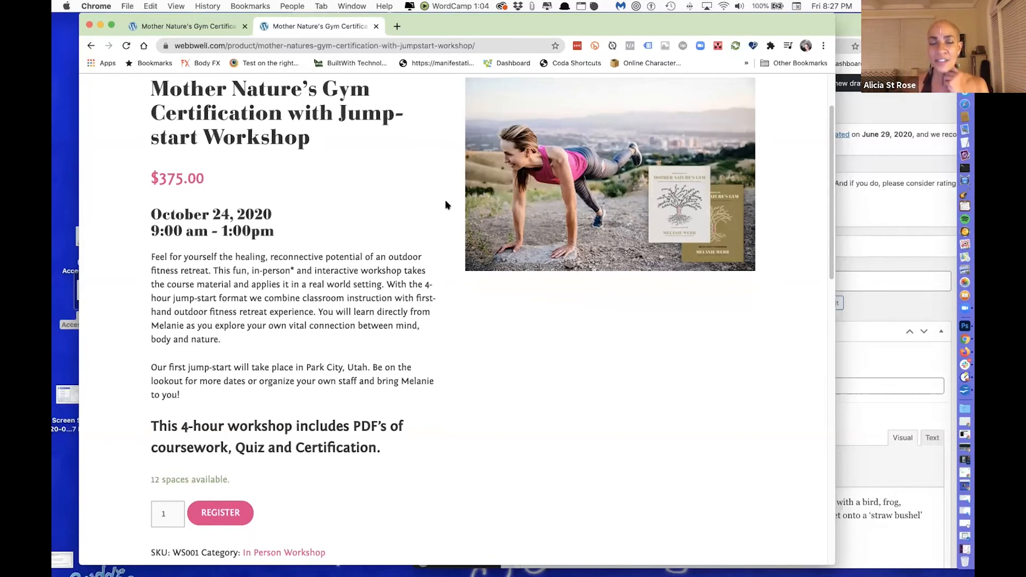
pyautogui.scroll(-3)
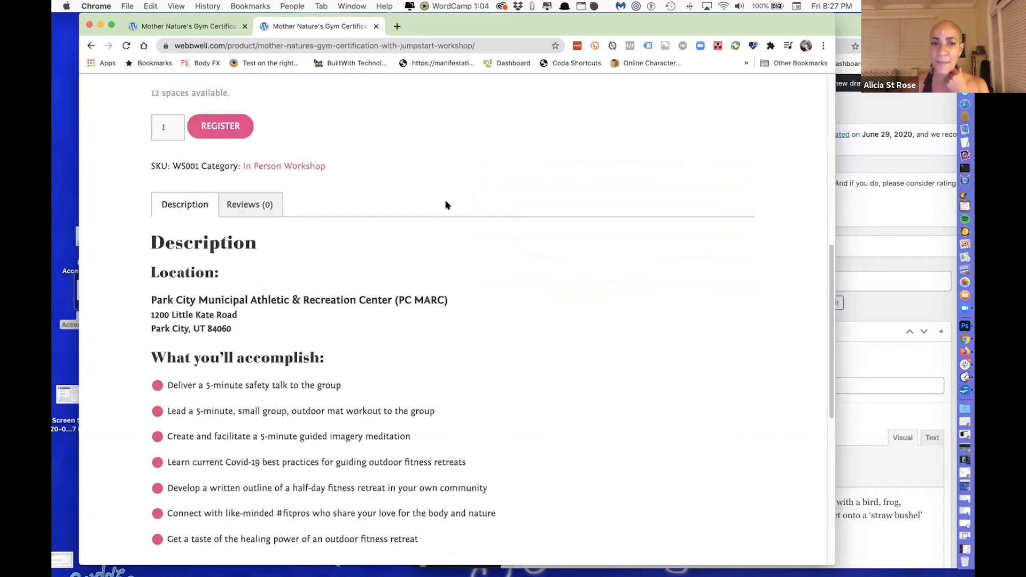
pyautogui.scroll(-3)
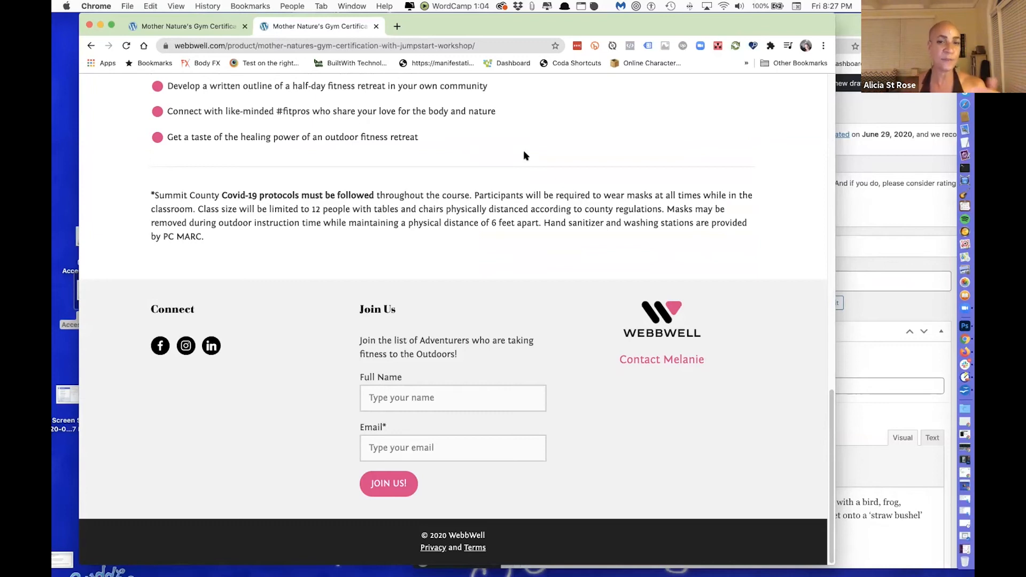
pyautogui.moveTo(292, 300)
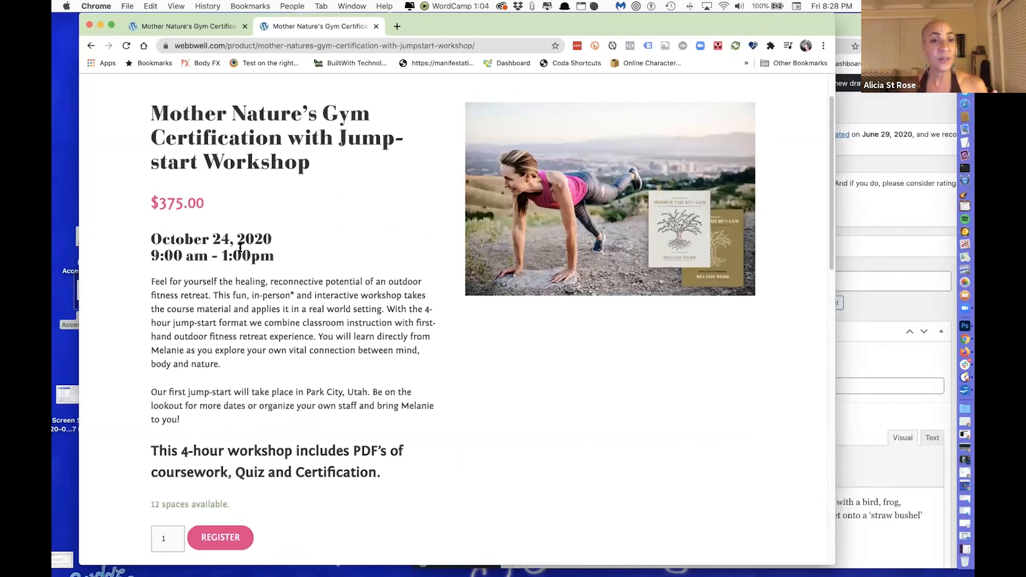
pyautogui.scroll(-3)
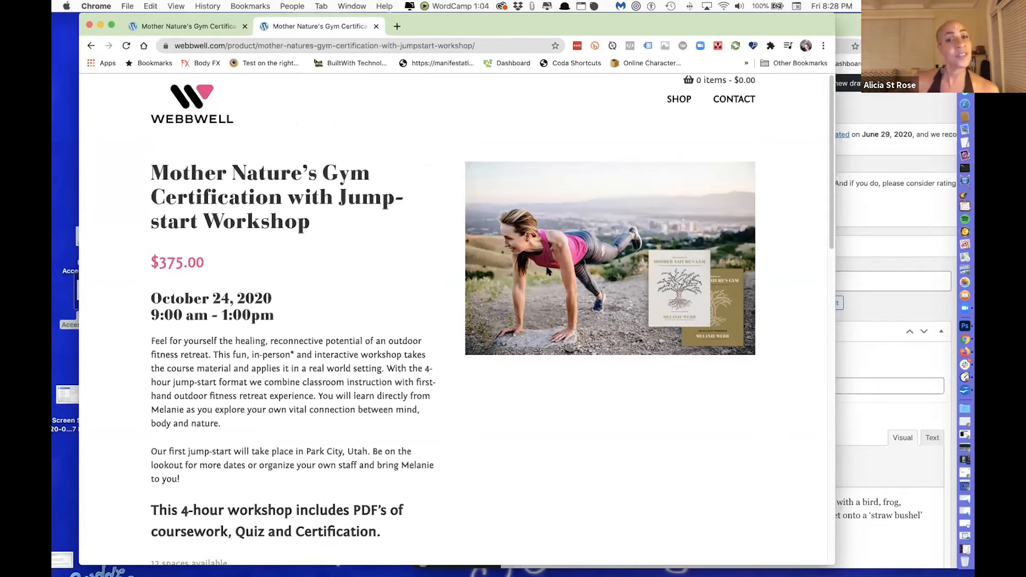
pyautogui.moveTo(252, 188)
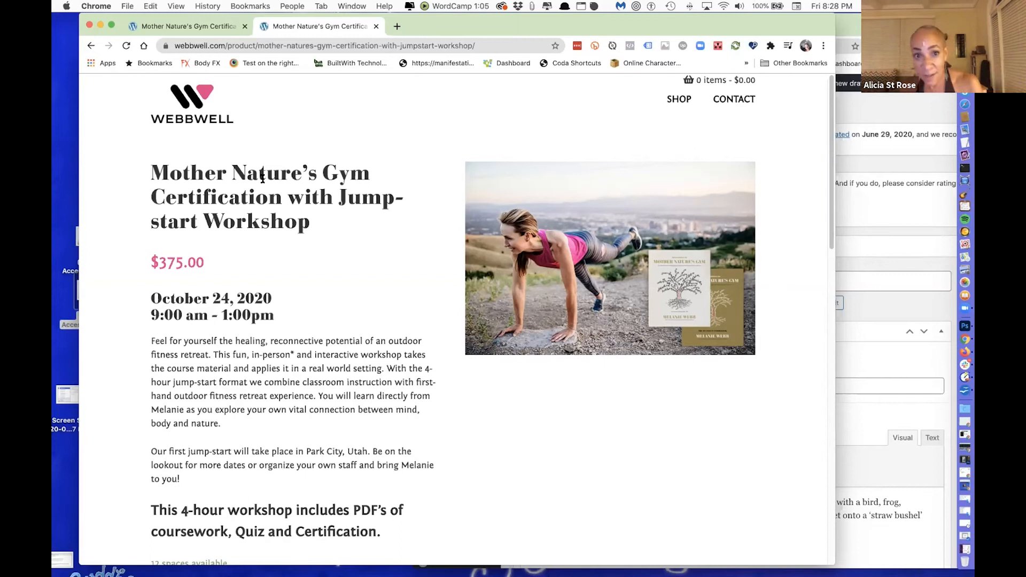
pyautogui.moveTo(706, 105)
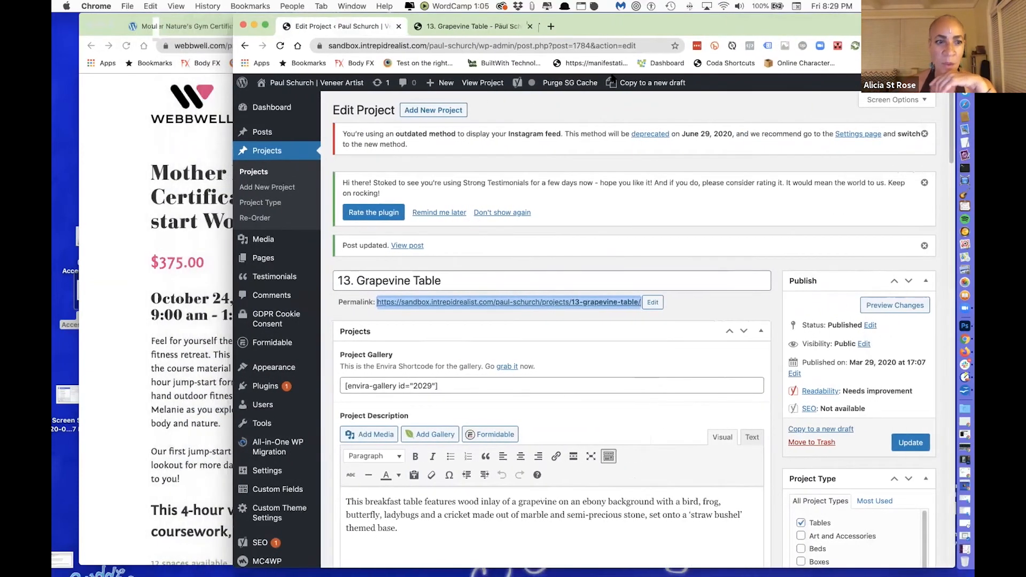
pyautogui.moveTo(378, 5)
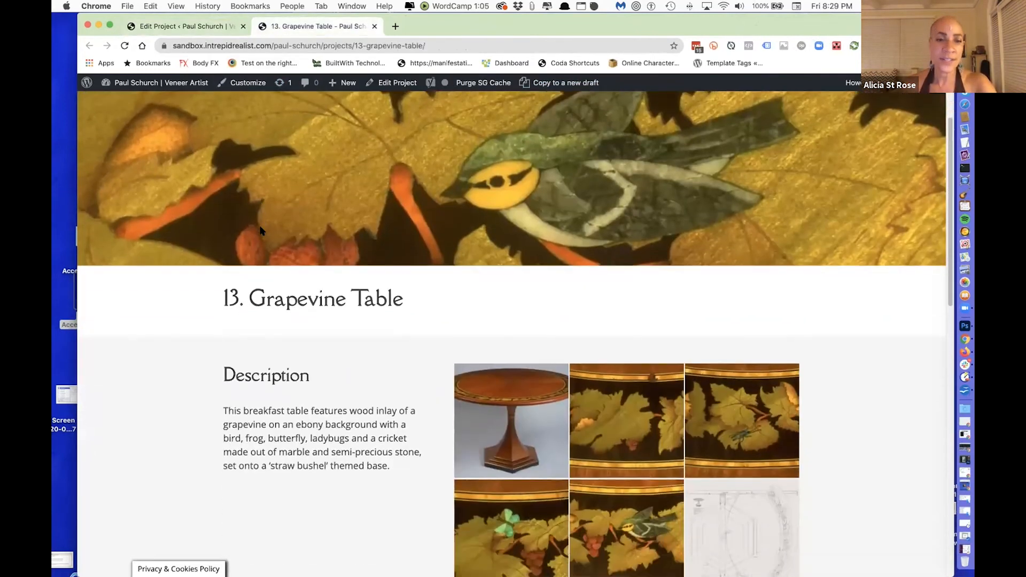
pyautogui.scroll(-3)
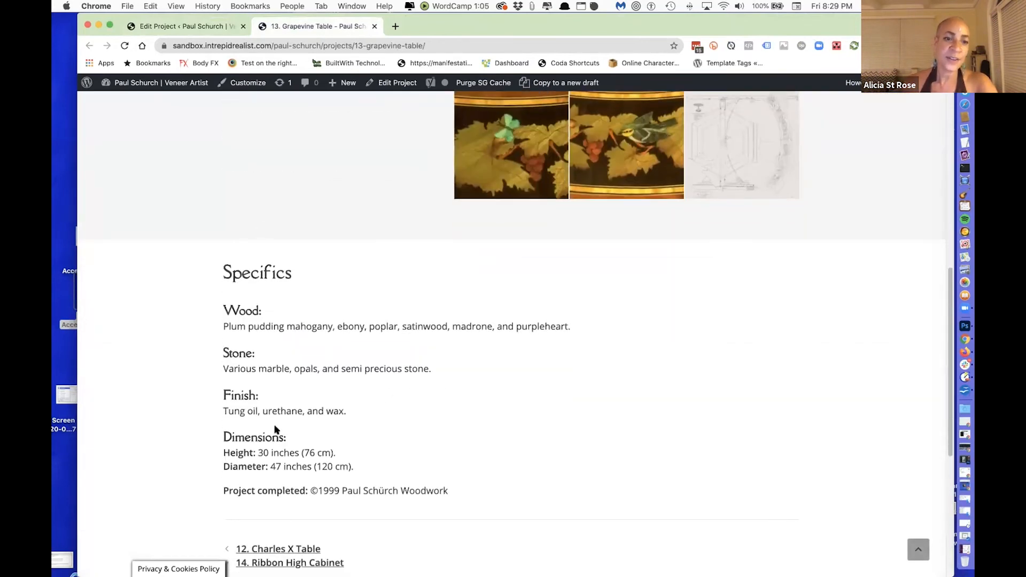
pyautogui.moveTo(357, 454)
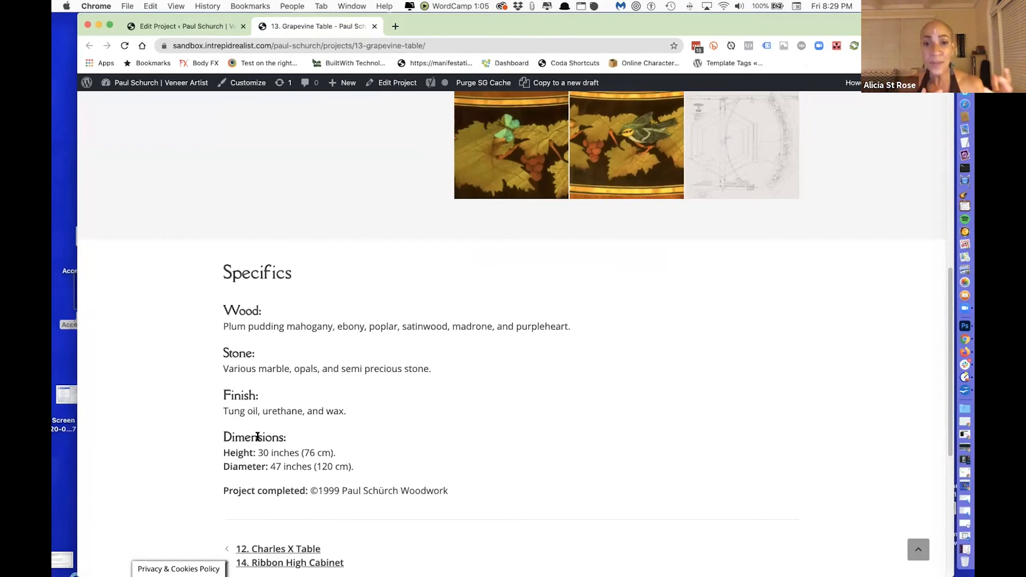
pyautogui.moveTo(312, 423)
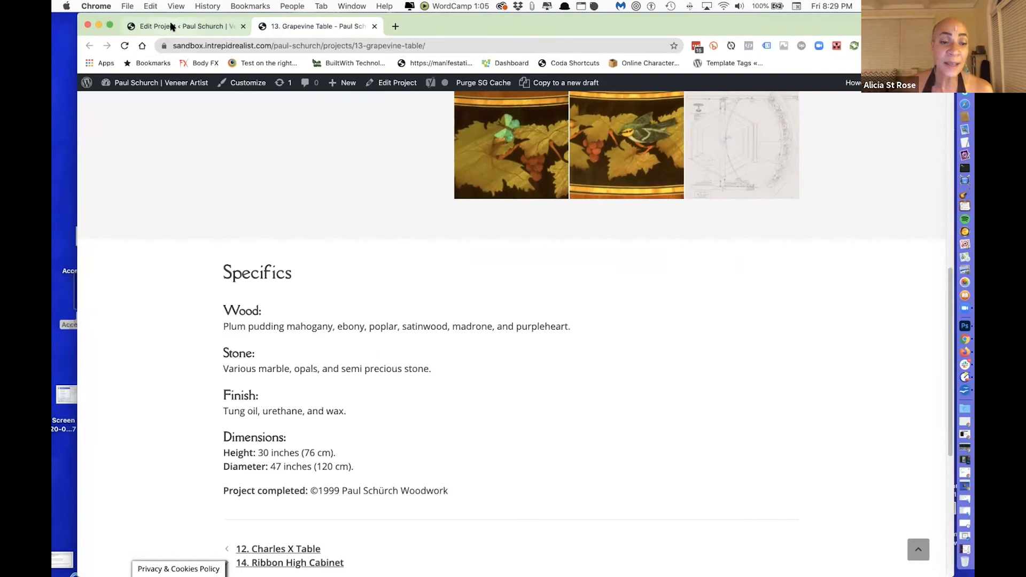
# Return to the Edit Project tab and scroll to the Grapevine Table's Dimensions field
pyautogui.click(183, 26)
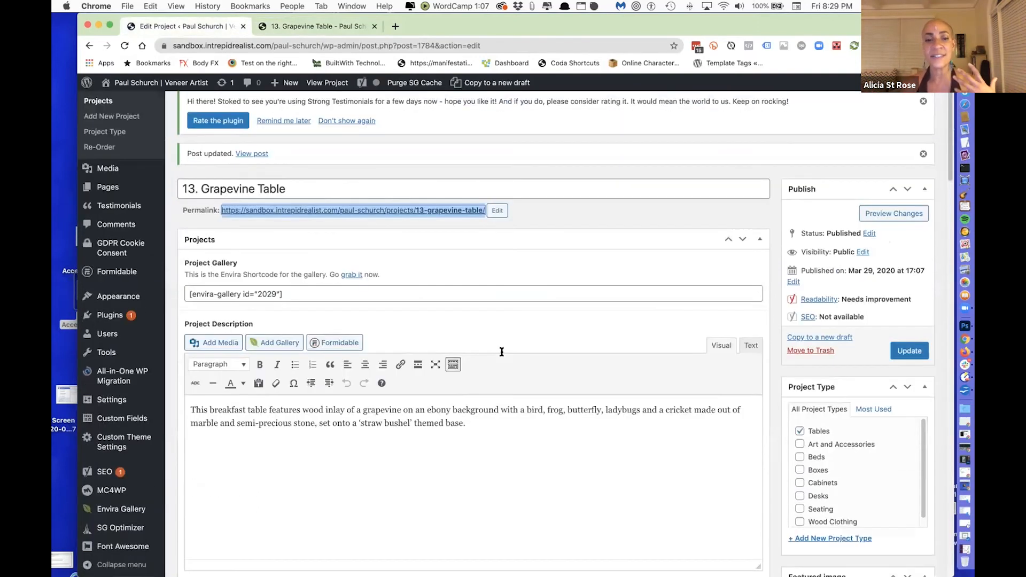
pyautogui.scroll(-3)
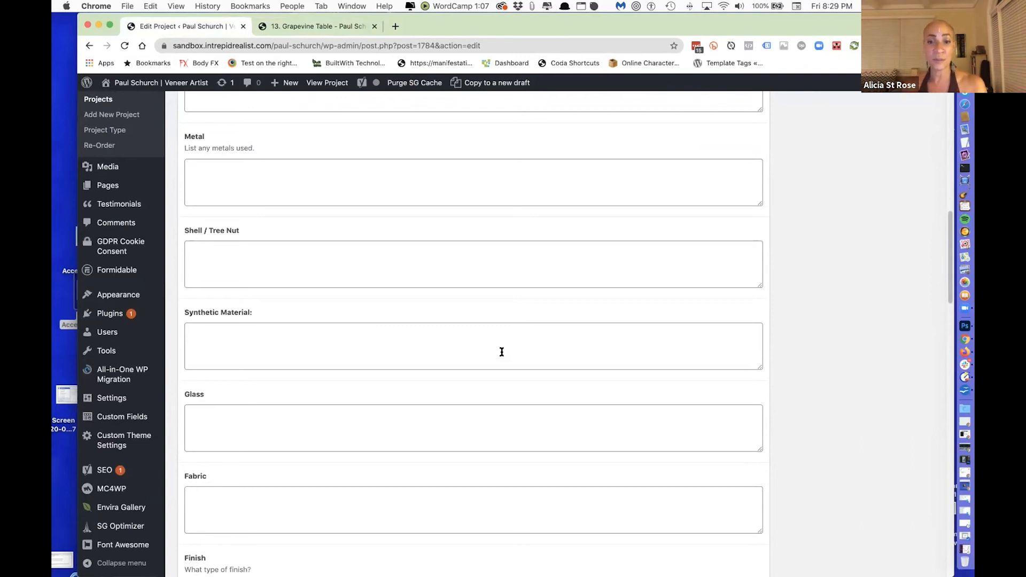
pyautogui.scroll(-3)
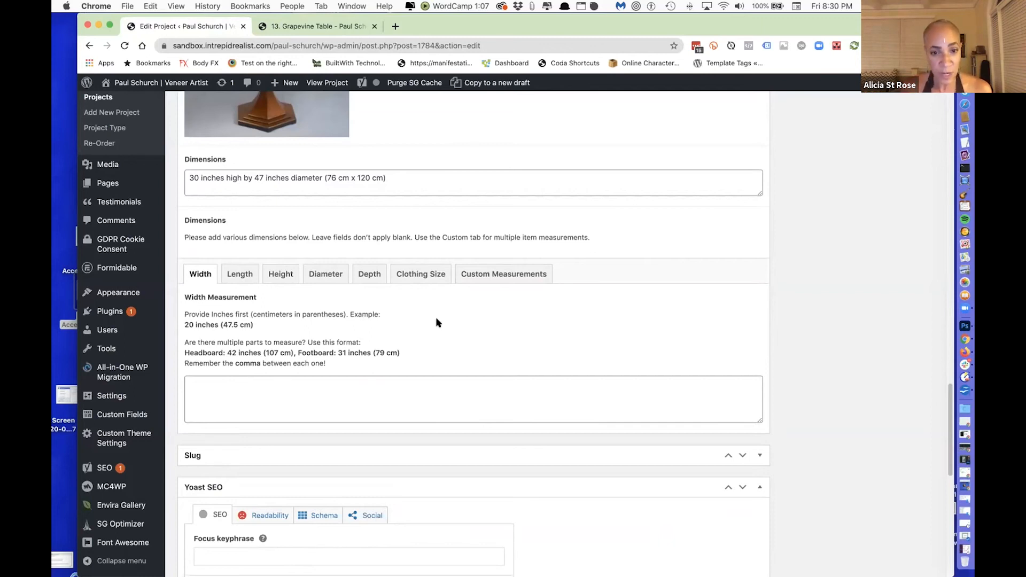
pyautogui.moveTo(239, 274)
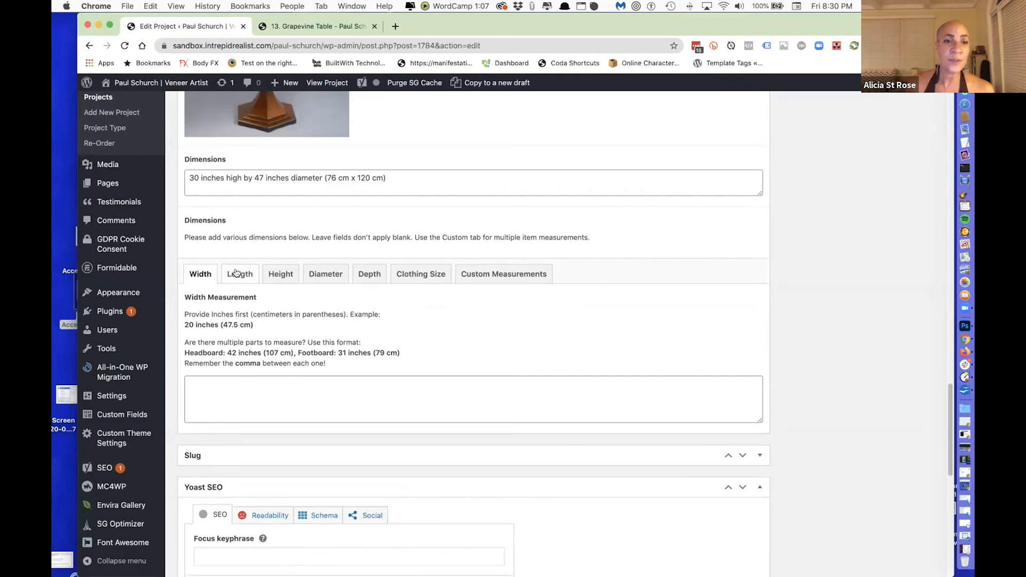
# Check Height (30 inches) and Diameter (47 inches), then show the empty Length field
pyautogui.click(280, 274)
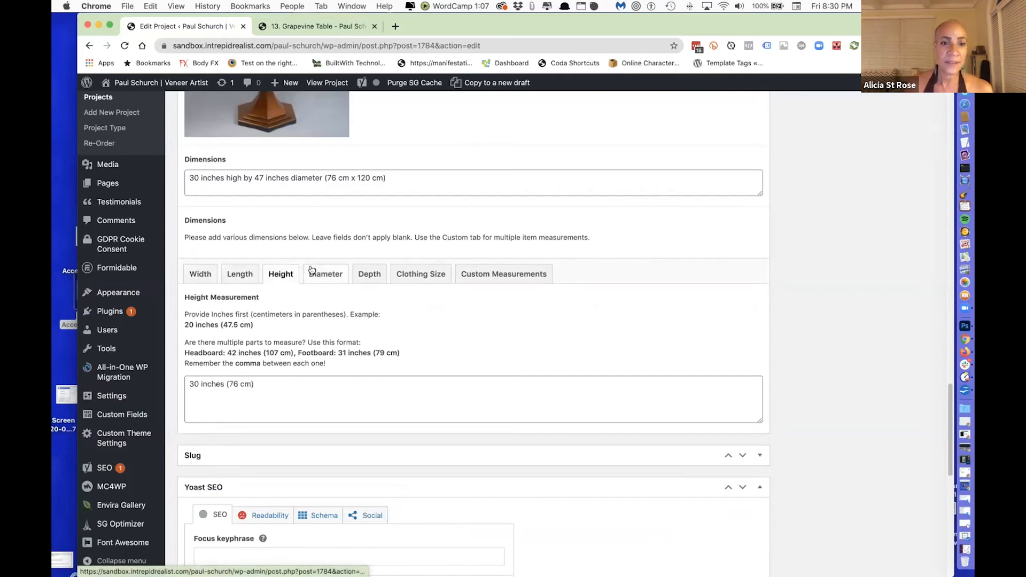
pyautogui.click(325, 274)
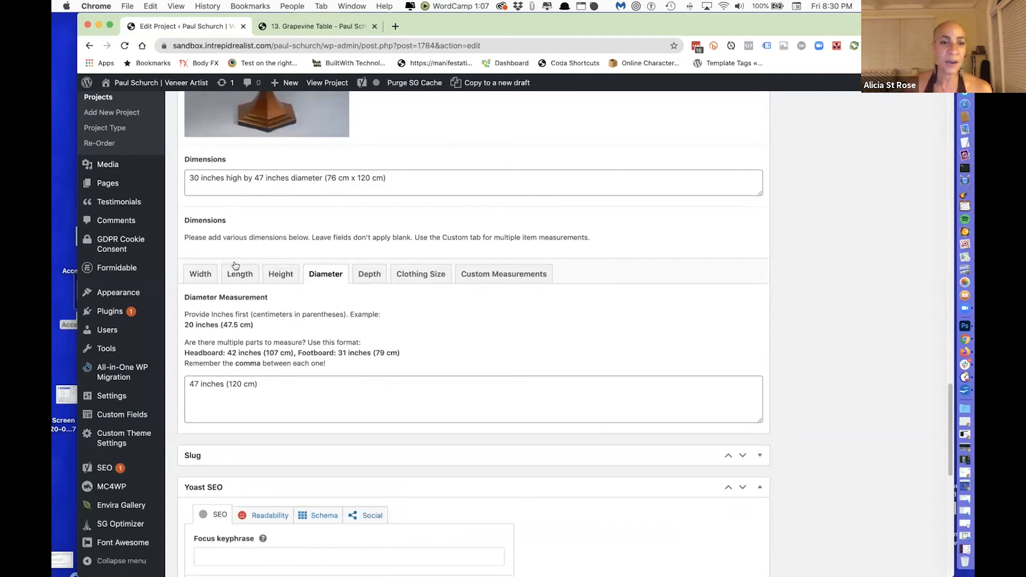
pyautogui.click(239, 273)
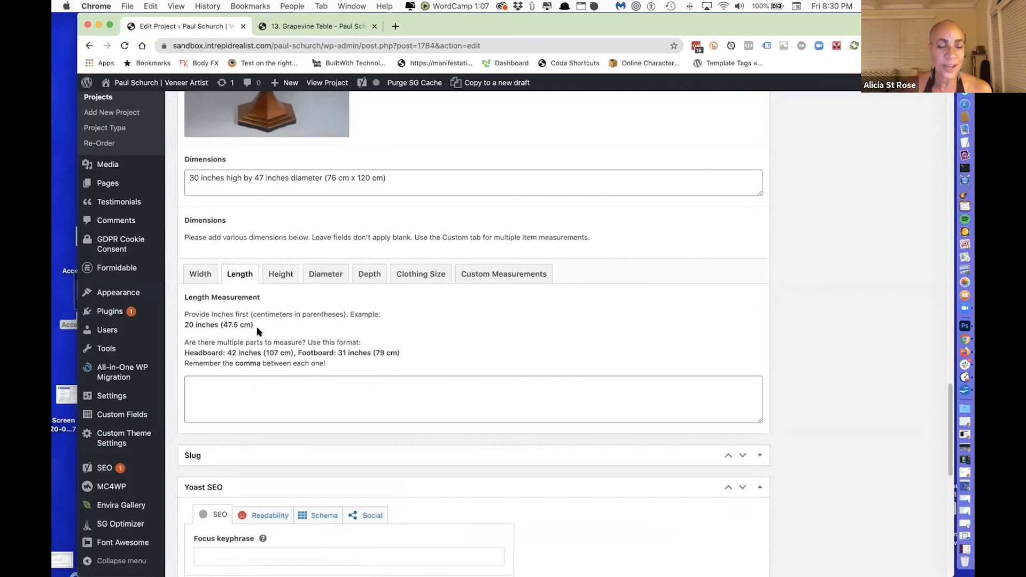
pyautogui.moveTo(302, 305)
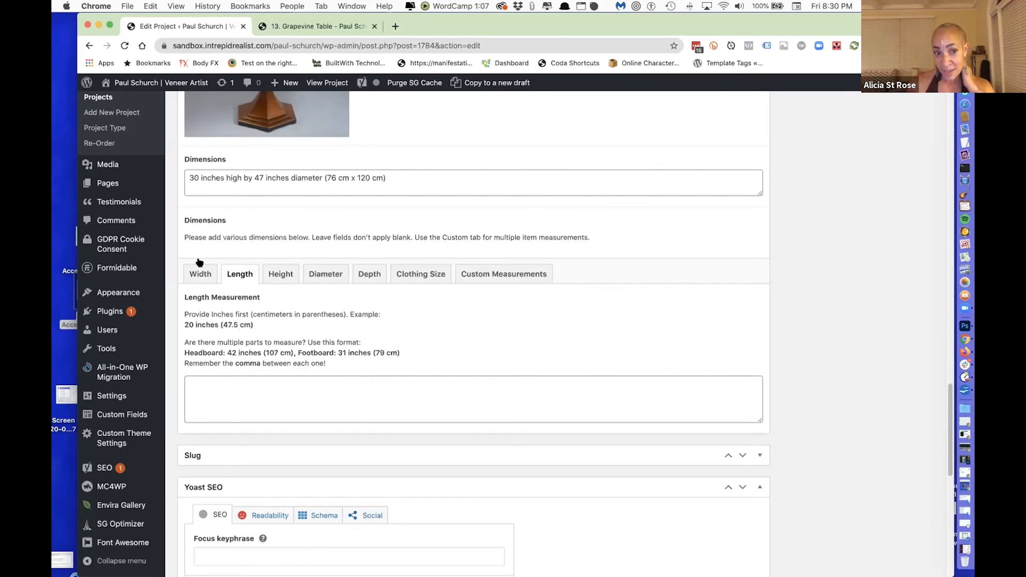
pyautogui.moveTo(358, 326)
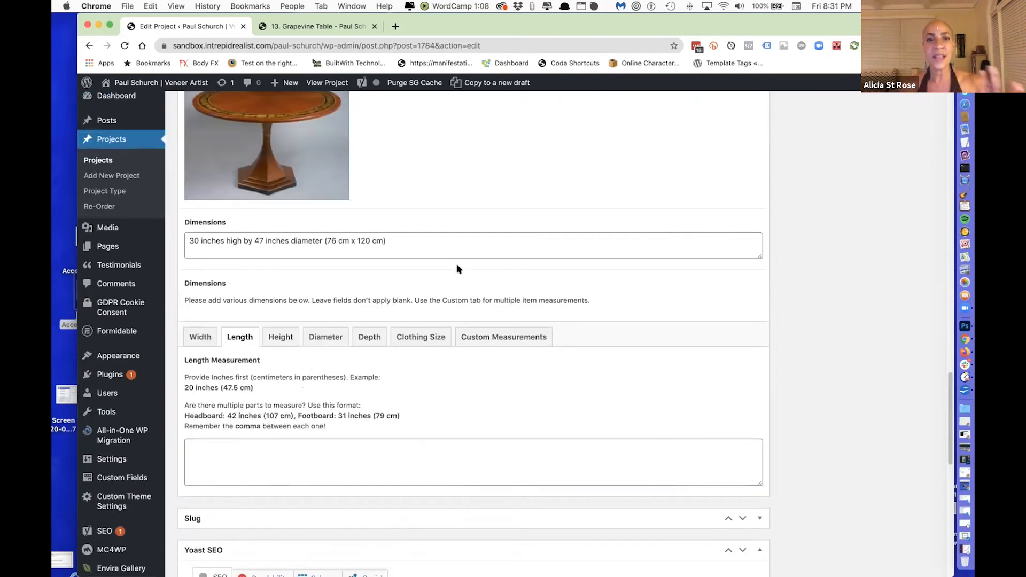
# Scroll the Grapevine Table editor down to the Wood, Stone, Metal and Glass fields
pyautogui.click(908, 393)
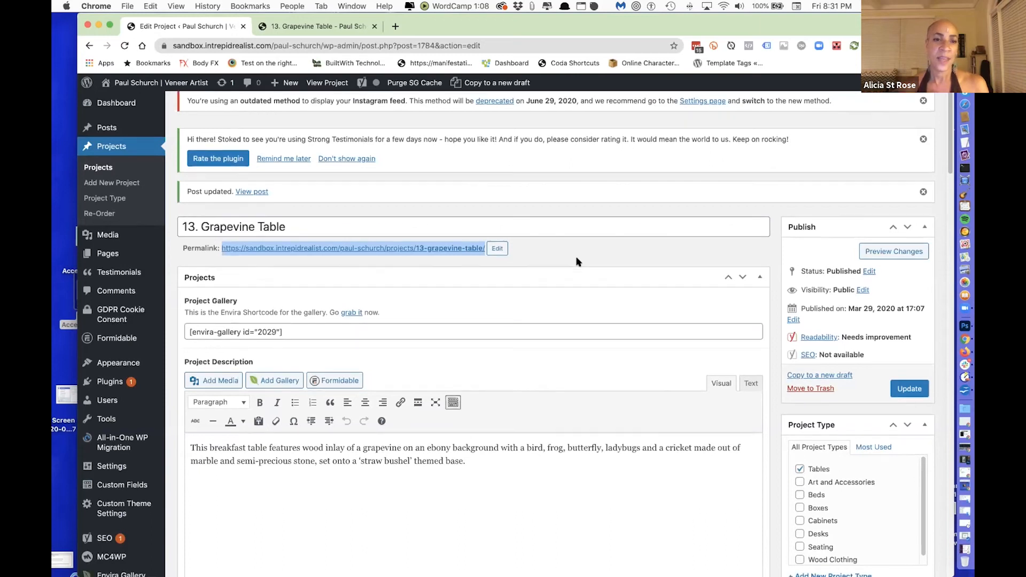
pyautogui.scroll(-3)
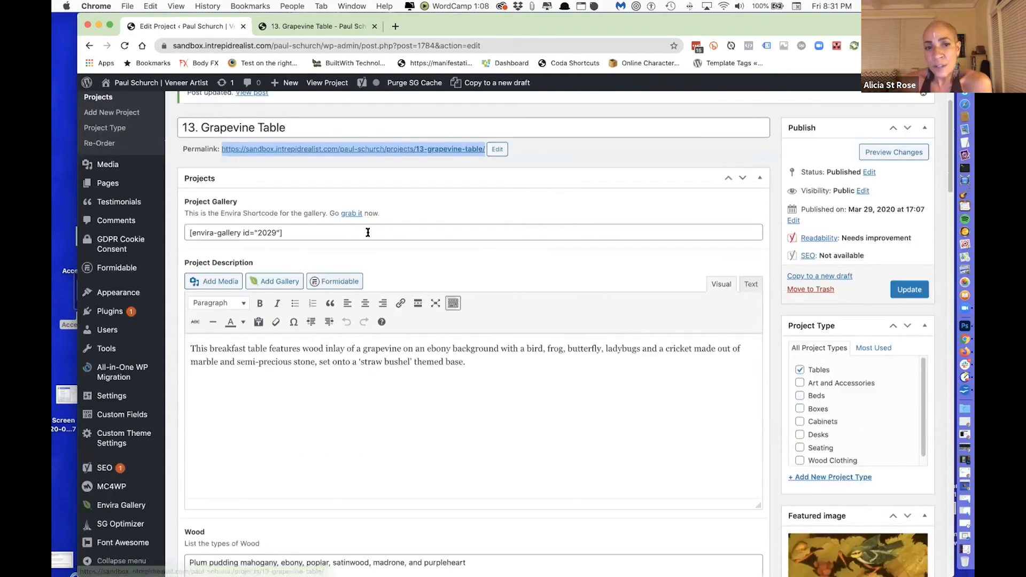
pyautogui.scroll(-3)
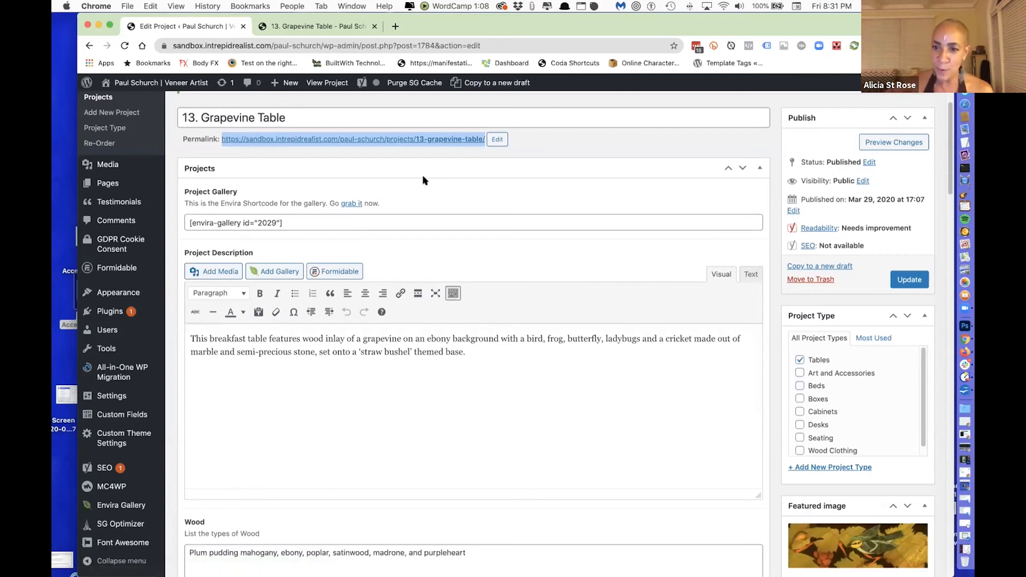
pyautogui.moveTo(497, 192)
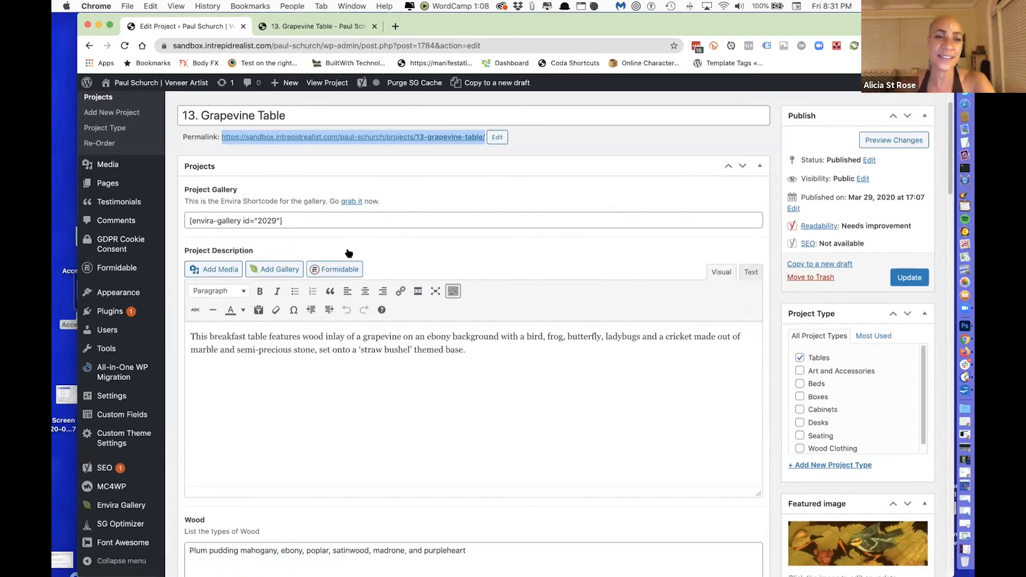
pyautogui.scroll(-3)
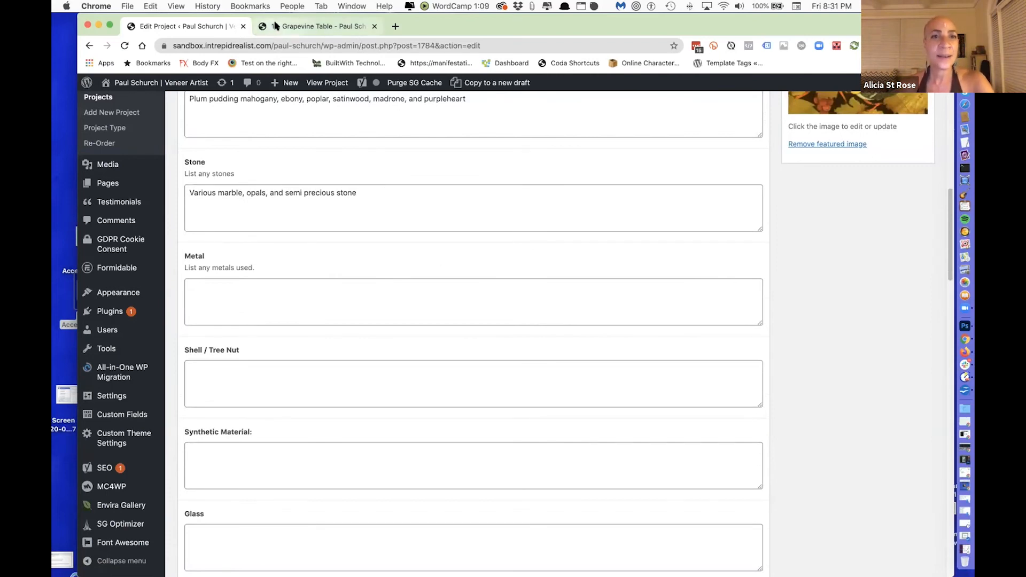
# Switch to the live Grapevine Table page and scroll up to its title and description
pyautogui.click(319, 27)
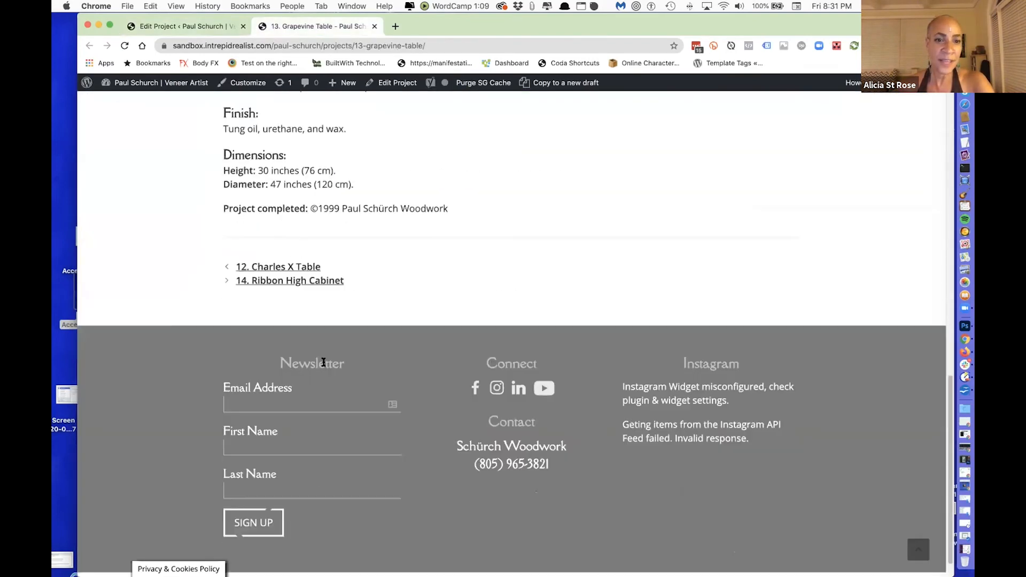
pyautogui.scroll(3)
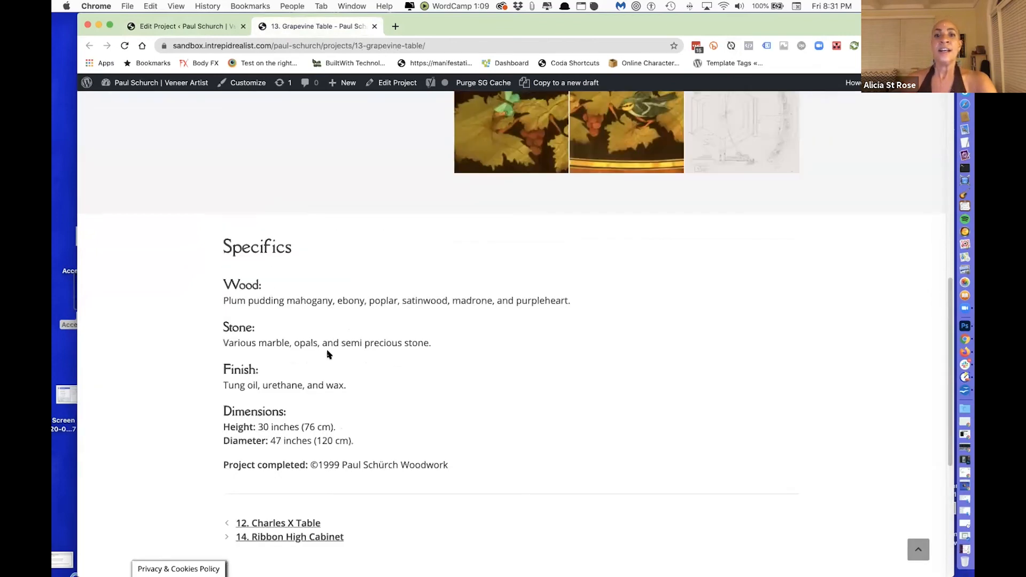
pyautogui.scroll(3)
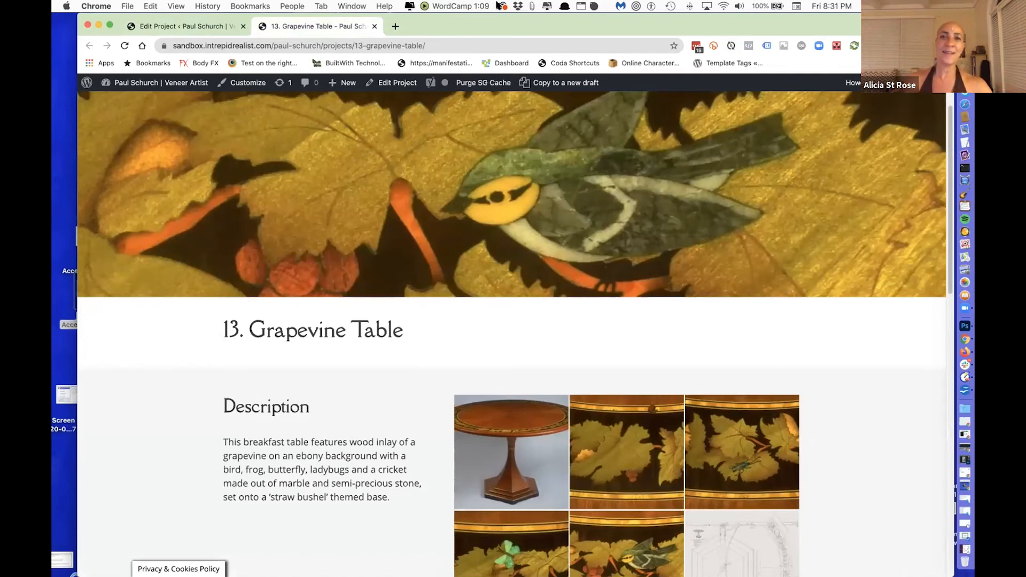
pyautogui.moveTo(754, 33)
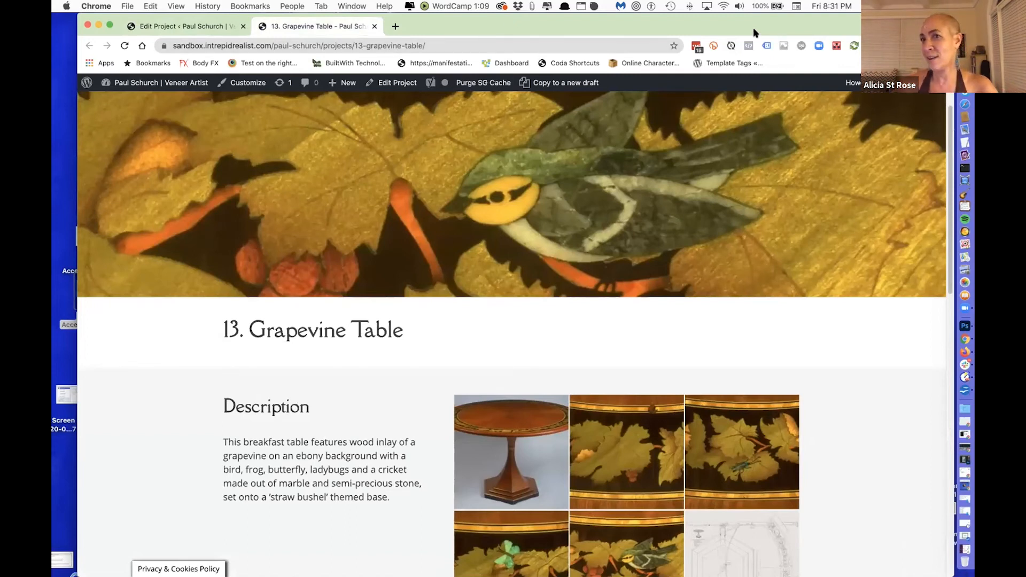
pyautogui.moveTo(216, 11)
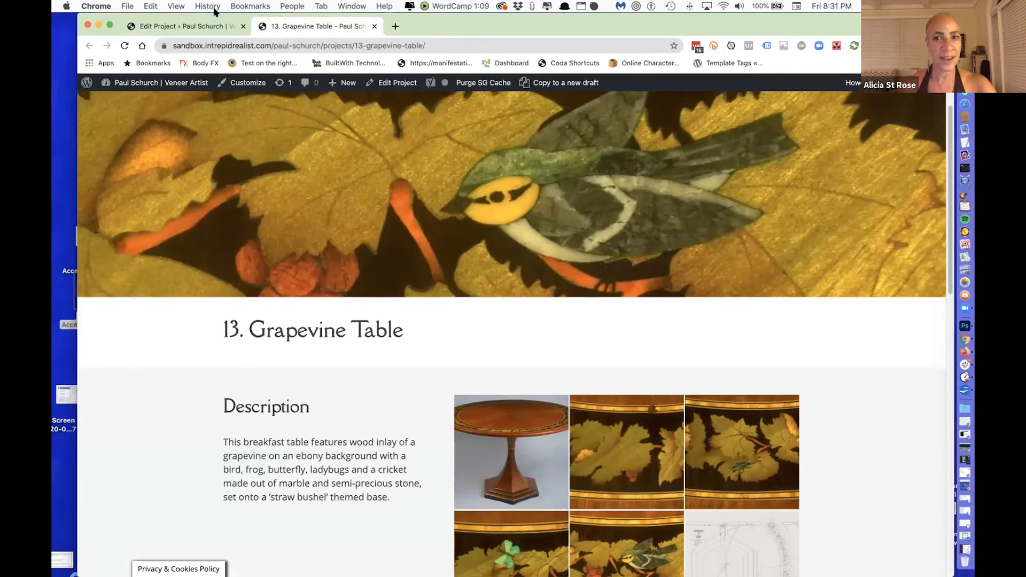